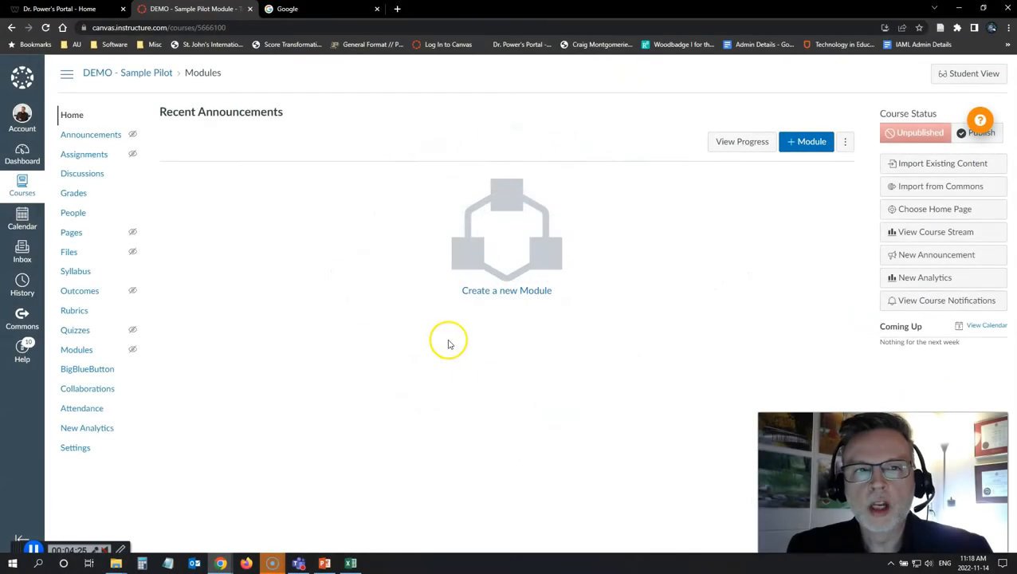
{"action": "mouse_move", "coordinate": [404, 311]}
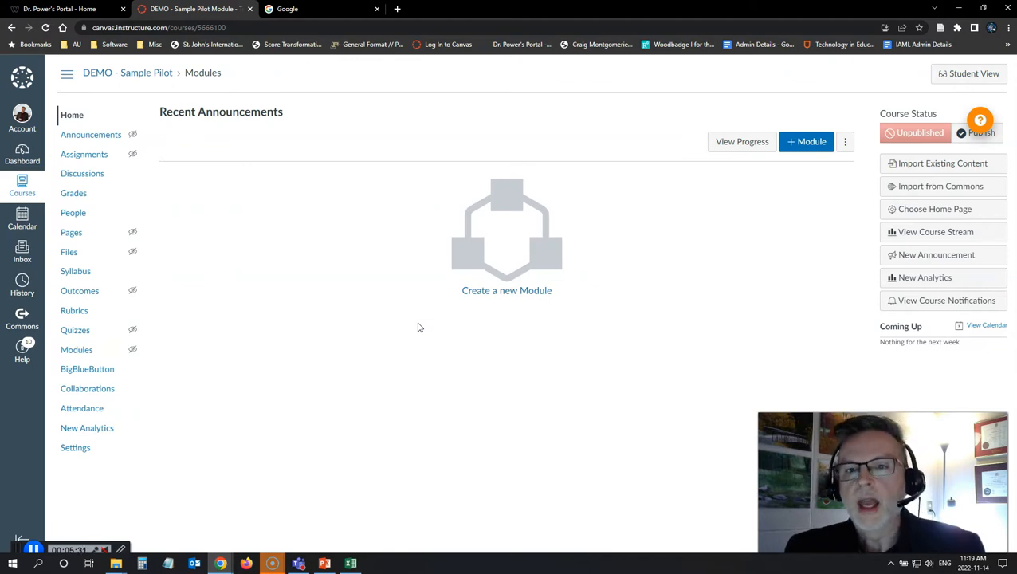
{"action": "mouse_move", "coordinate": [382, 325]}
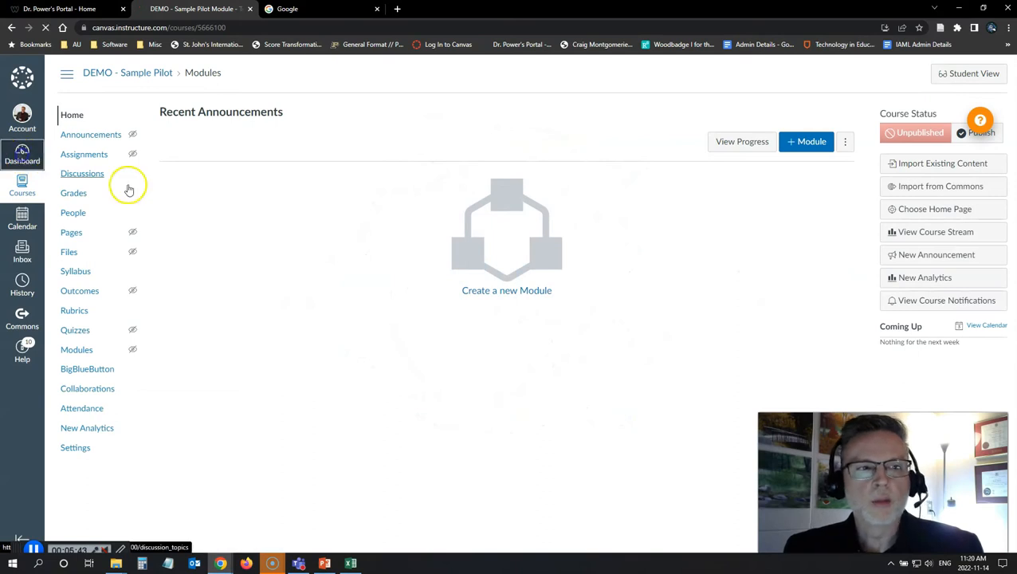
From the Dashboard, open the Sample Pilot course and go to its Settings page.
{"action": "left_click", "coordinate": [22, 154]}
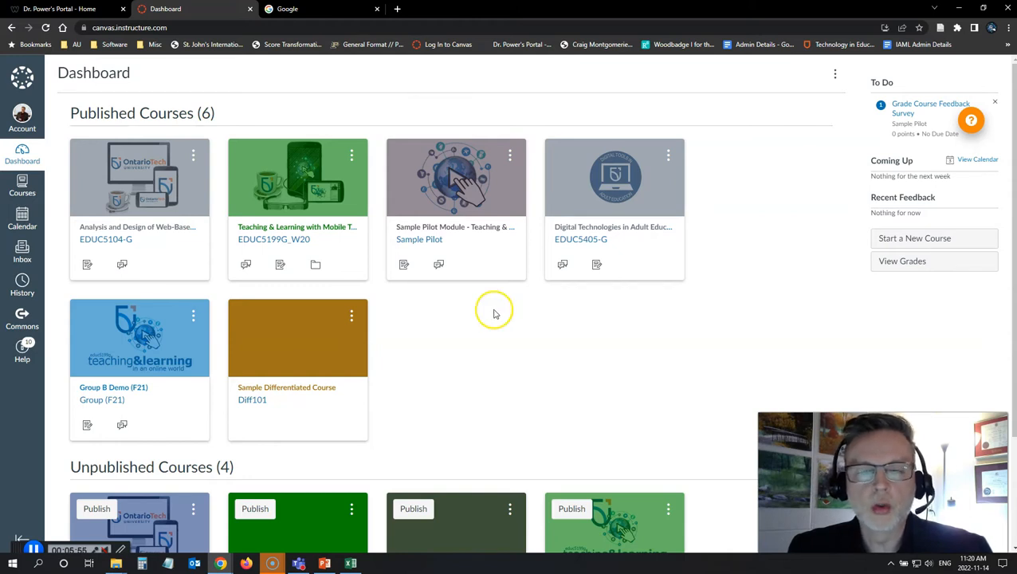
{"action": "mouse_move", "coordinate": [431, 303]}
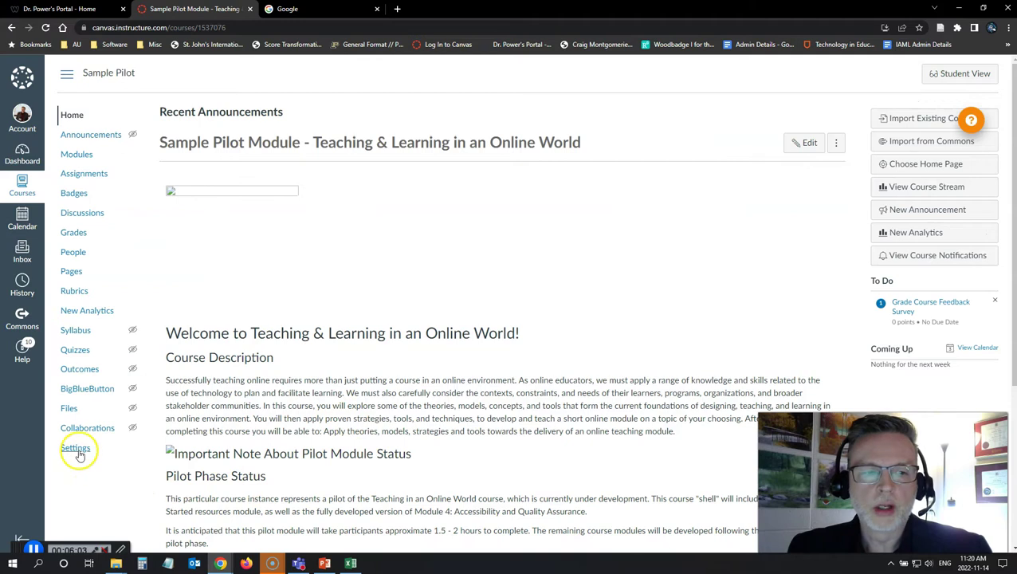
{"action": "left_click", "coordinate": [75, 448]}
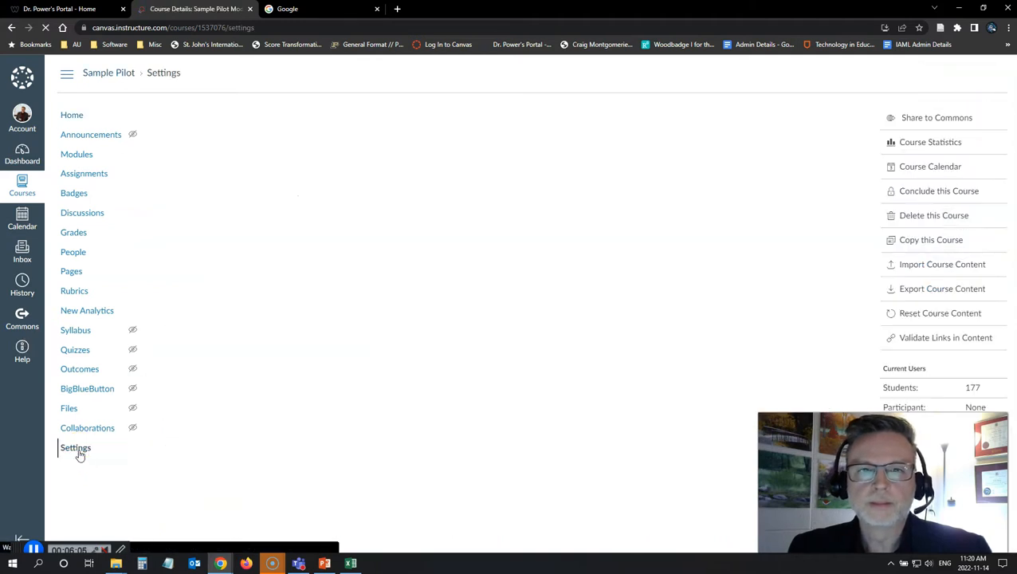
Open the Sample Pilot Content Exports page, with Course as the export type.
{"action": "left_click", "coordinate": [76, 448]}
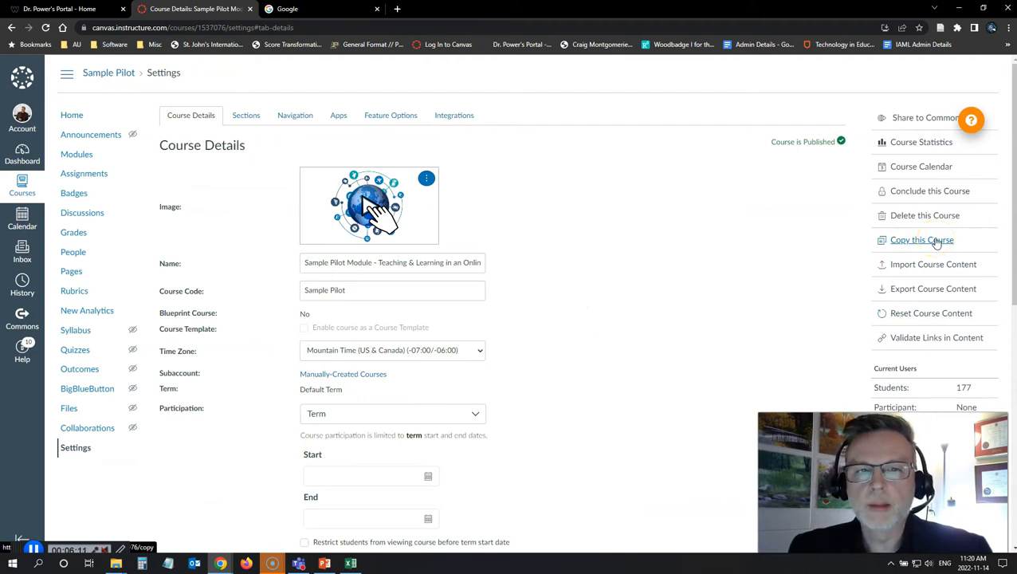
{"action": "mouse_move", "coordinate": [933, 289]}
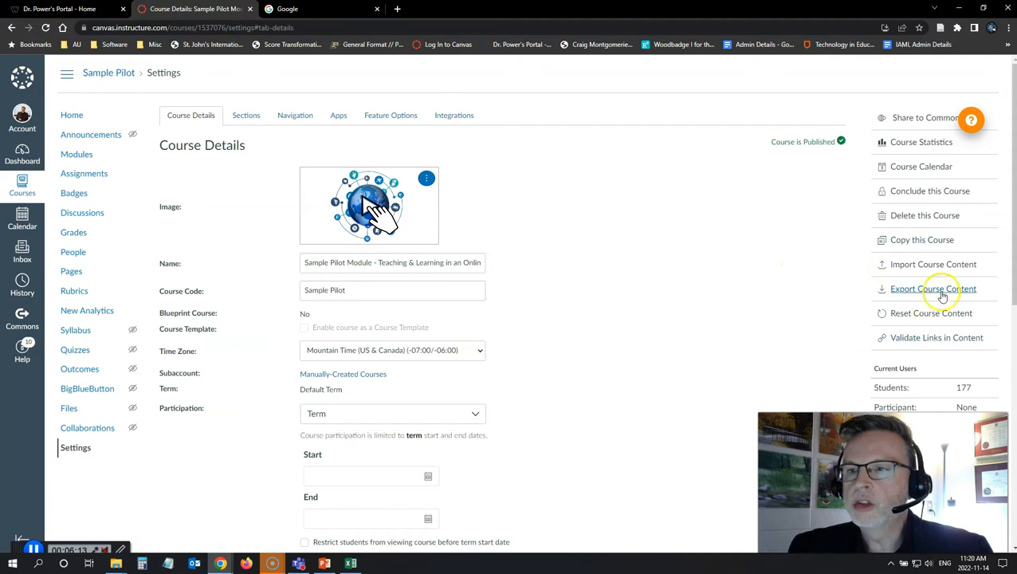
{"action": "left_click", "coordinate": [933, 289]}
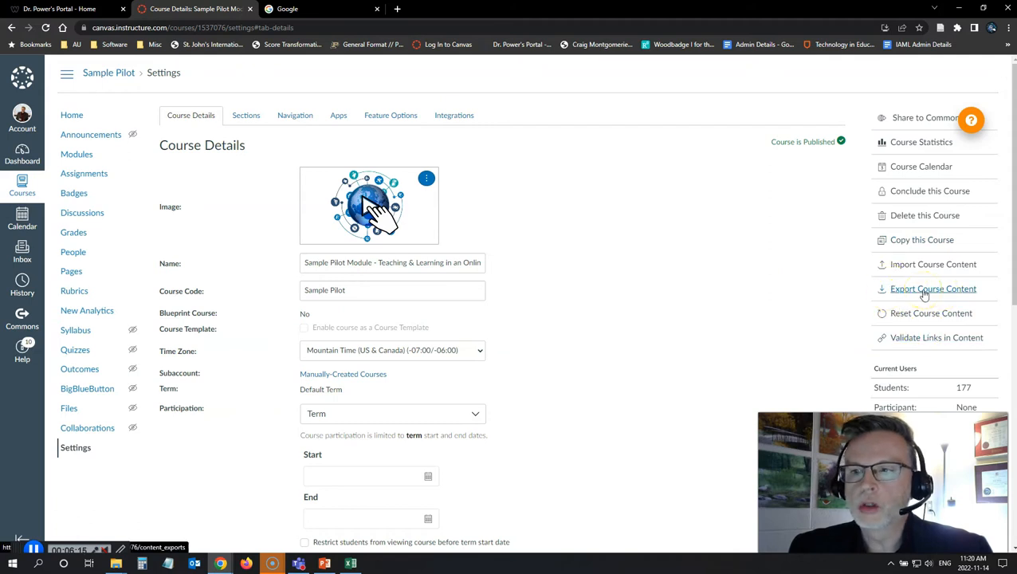
{"action": "left_click", "coordinate": [933, 289]}
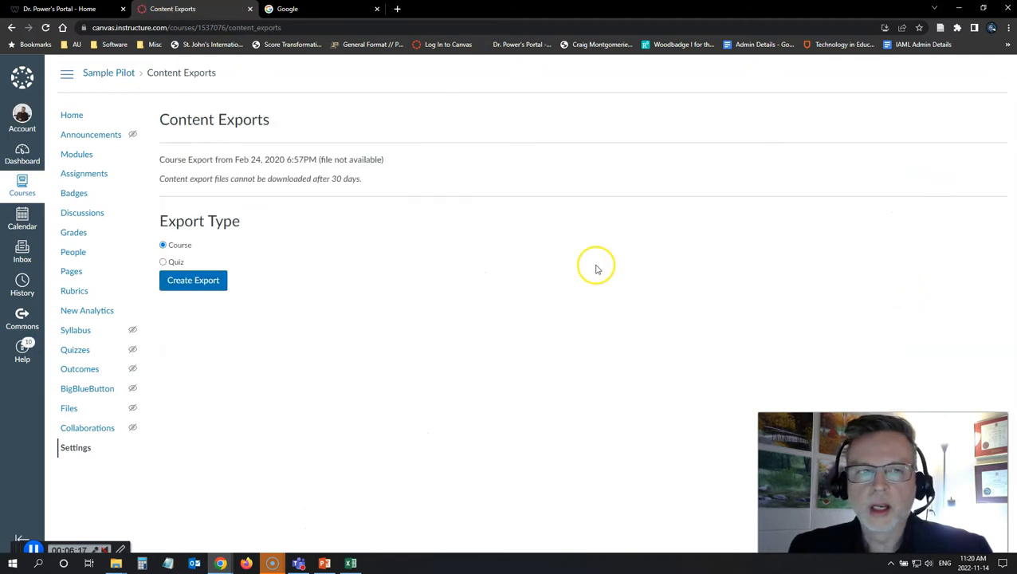
Create a full Course export of Sample Pilot, then go back to course Settings.
{"action": "left_click", "coordinate": [193, 280]}
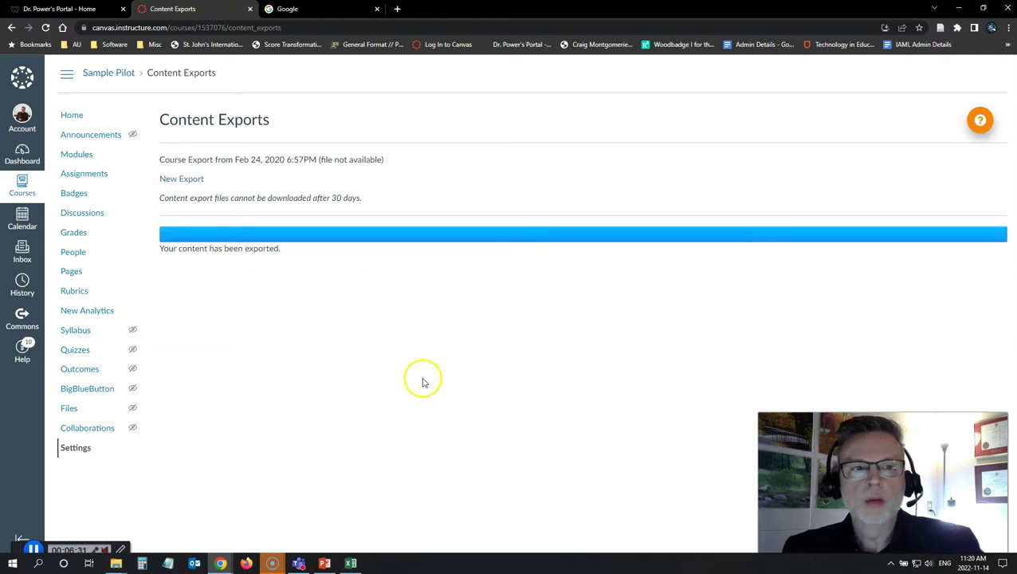
{"action": "mouse_move", "coordinate": [421, 315]}
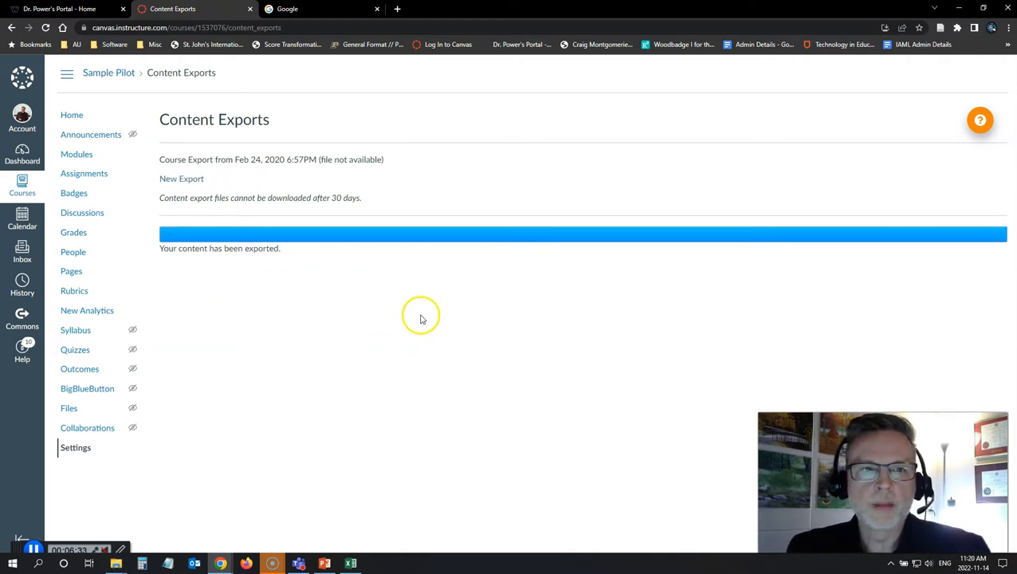
{"action": "mouse_move", "coordinate": [523, 390]}
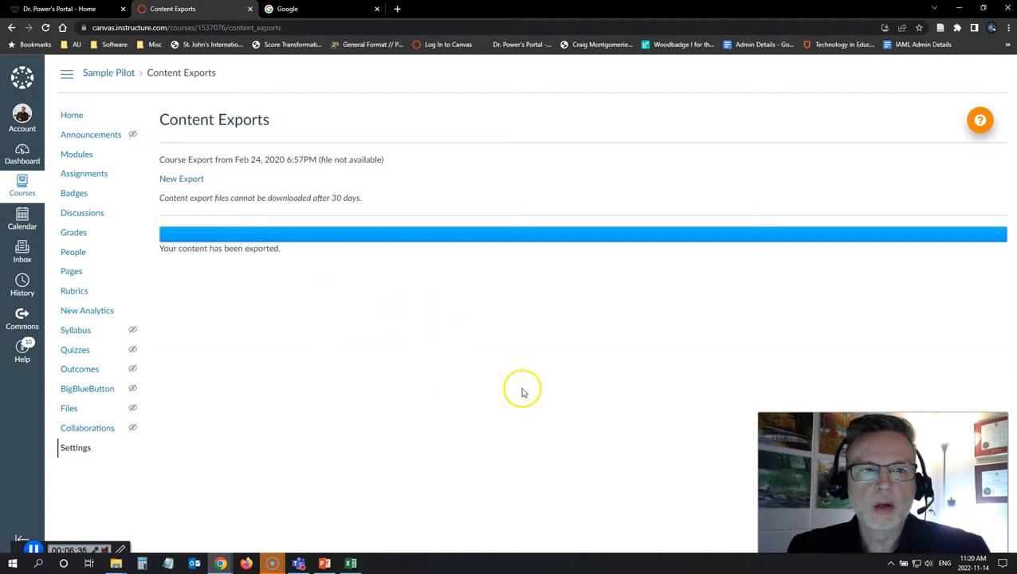
{"action": "mouse_move", "coordinate": [221, 442]}
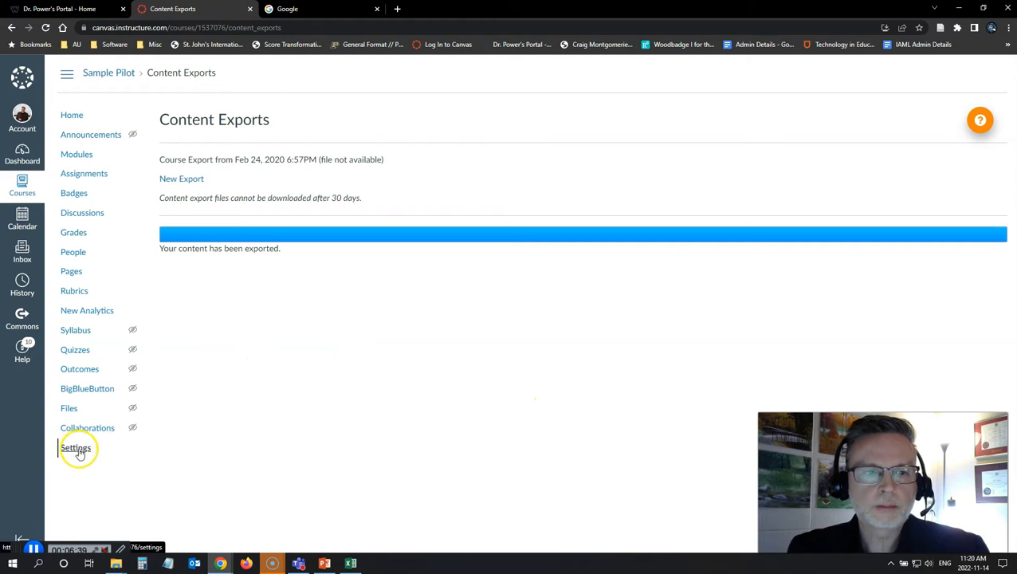
{"action": "left_click", "coordinate": [76, 447]}
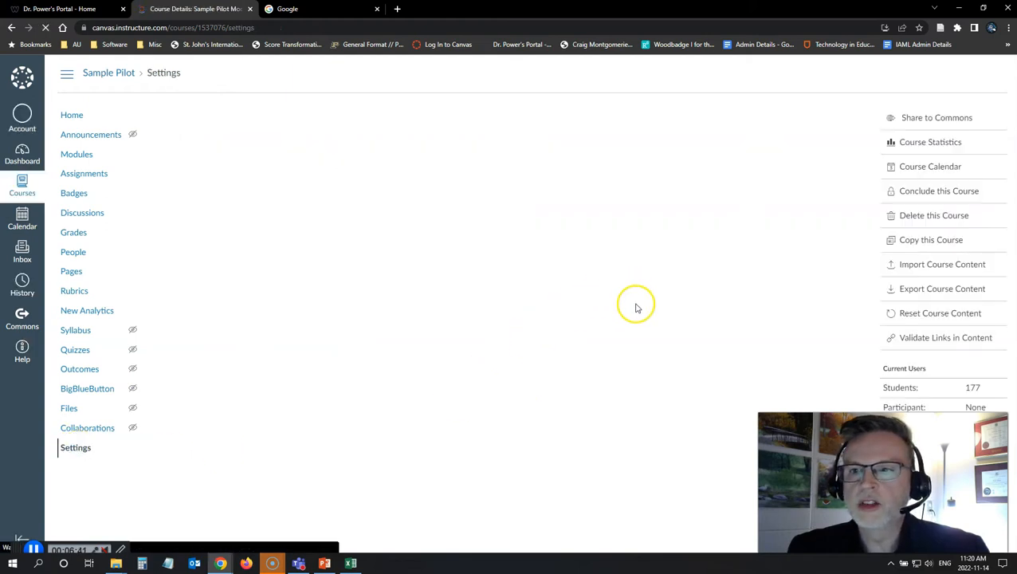
Download the new Sample Pilot .imscc export package, then return to the Dashboard.
{"action": "left_click", "coordinate": [942, 289]}
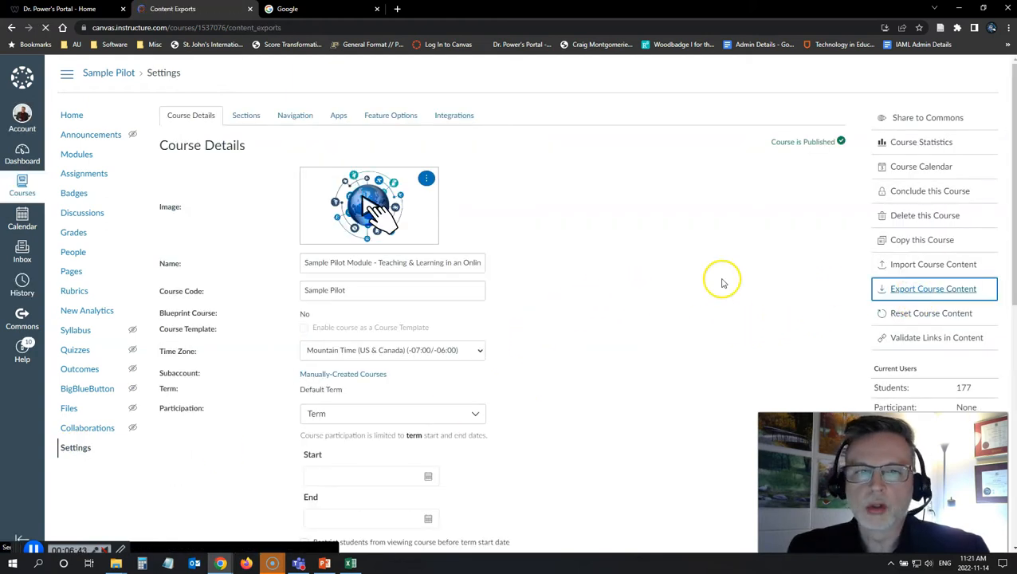
{"action": "left_click", "coordinate": [933, 289]}
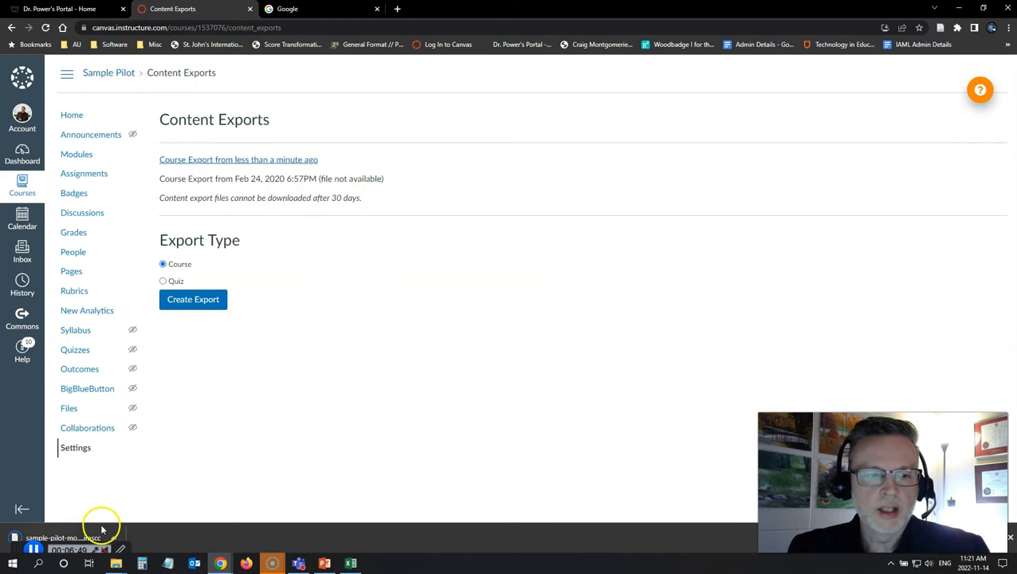
{"action": "mouse_move", "coordinate": [141, 369]}
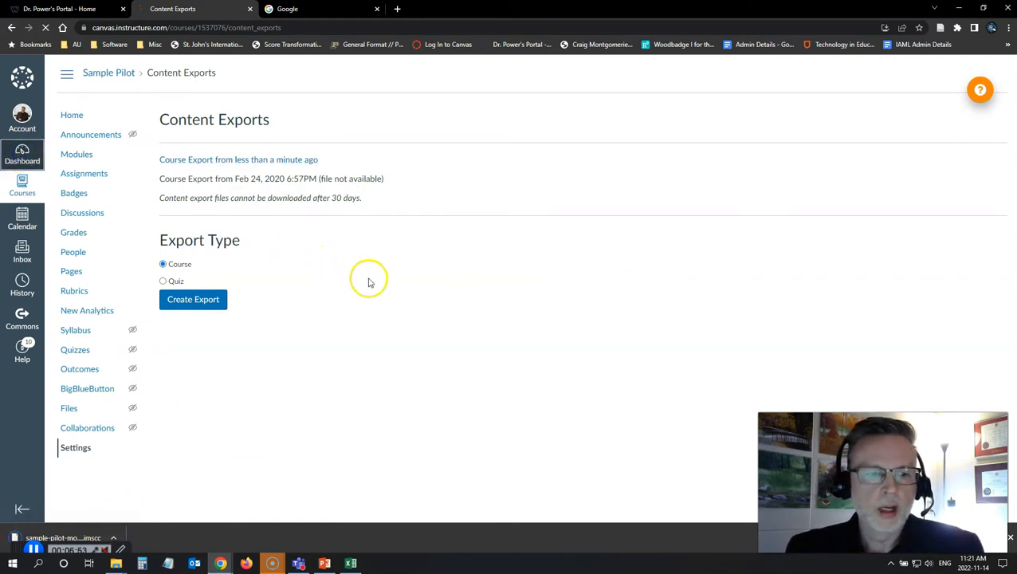
{"action": "left_click", "coordinate": [21, 152]}
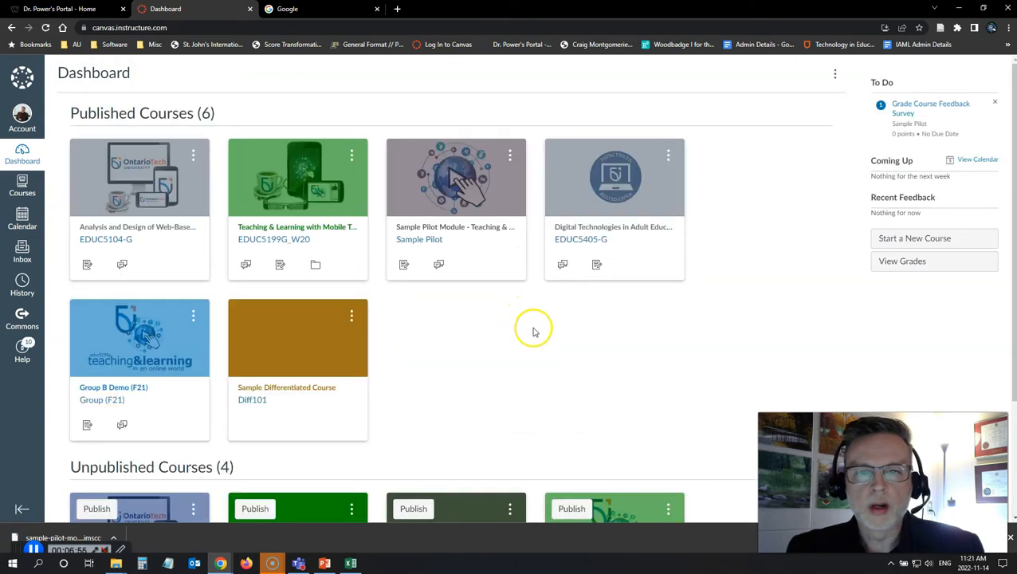
Open the unpublished DEMO - Sample Pilot course from the Dashboard and go to Settings.
{"action": "scroll", "scroll_direction": "down", "scroll_amount": 3}
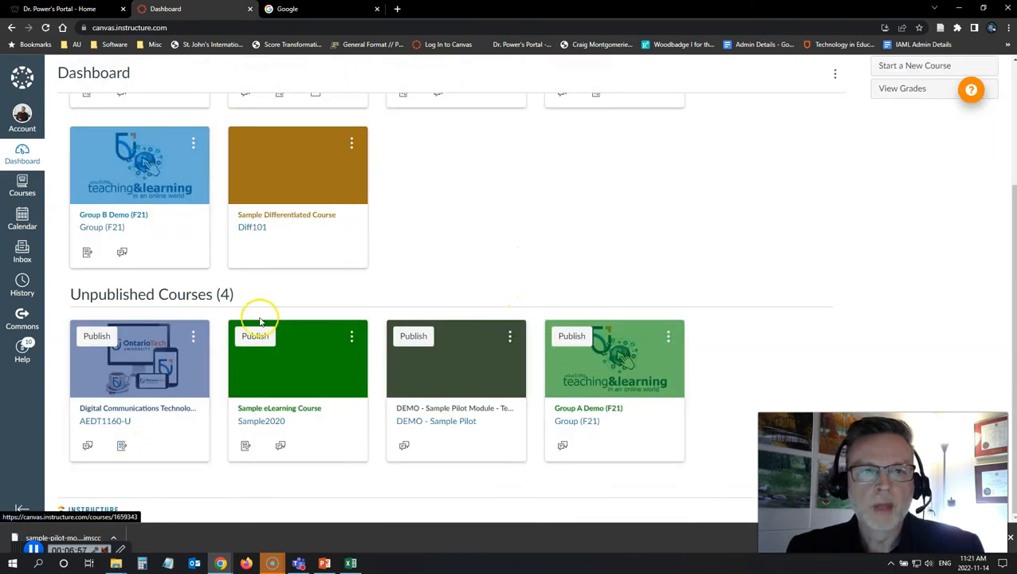
{"action": "scroll", "scroll_direction": "up", "scroll_amount": 3}
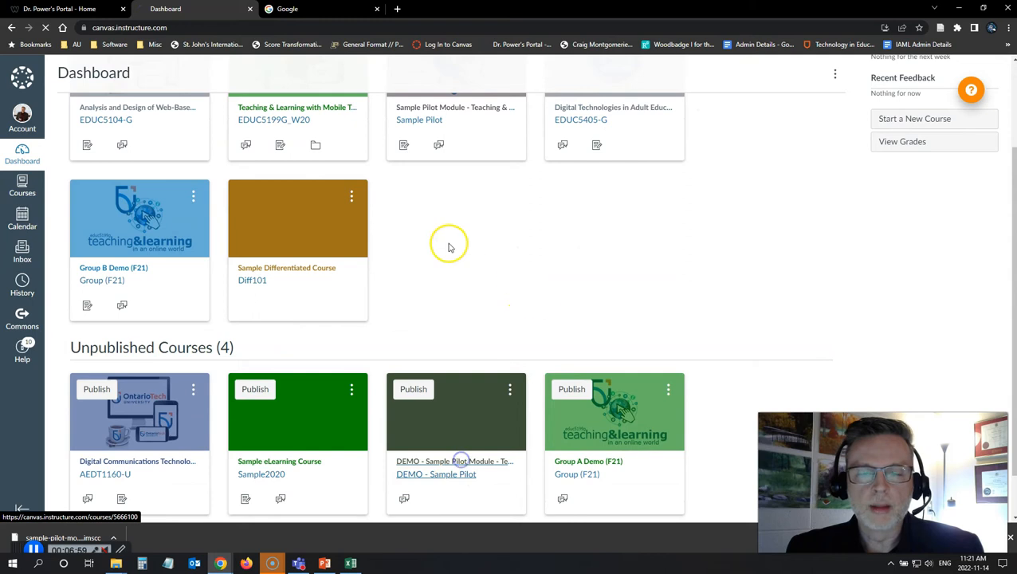
{"action": "left_click", "coordinate": [455, 461]}
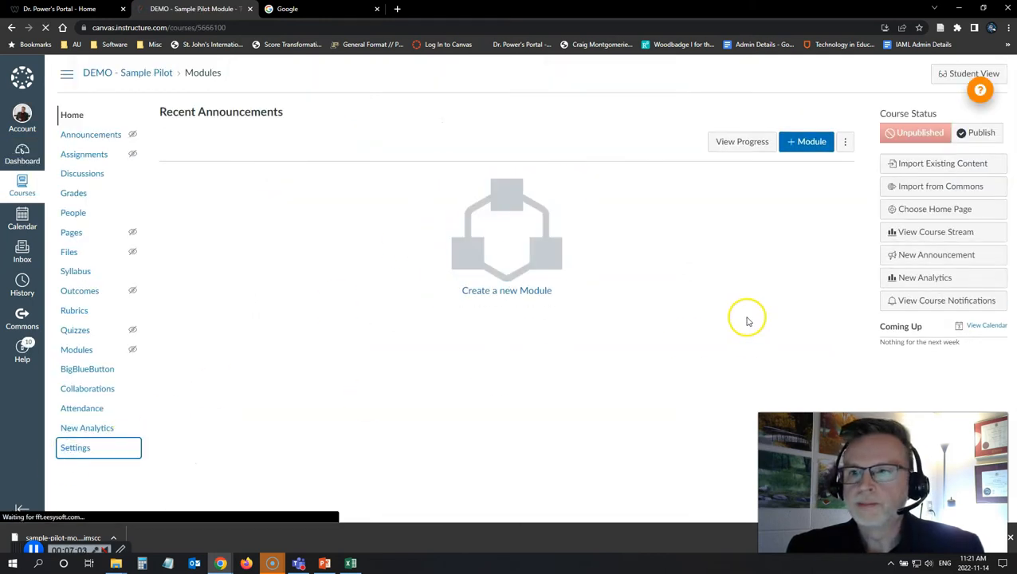
{"action": "left_click", "coordinate": [75, 447]}
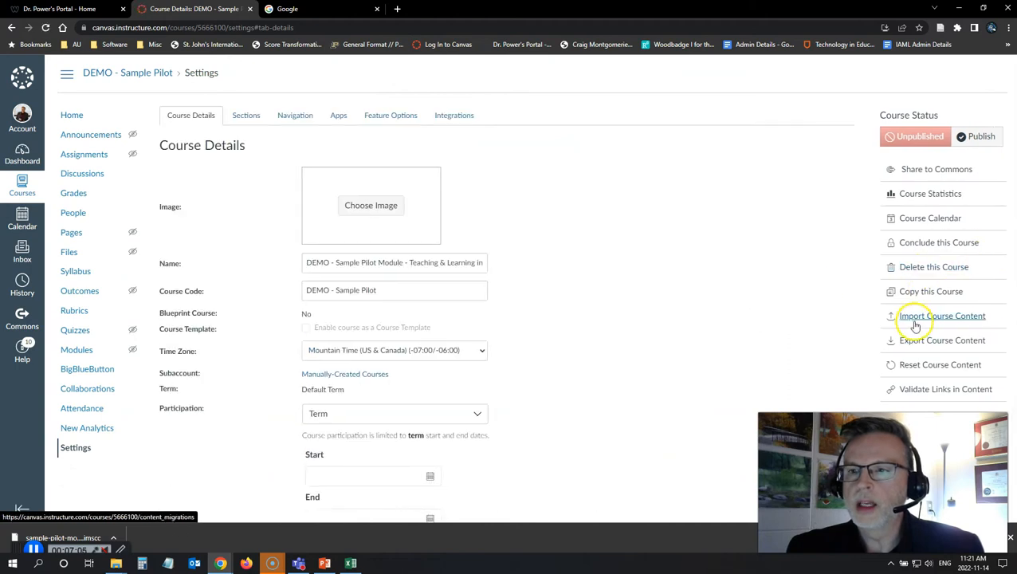
On the DEMO course's import page, set Content Type to Canvas Course Export Package.
{"action": "left_click", "coordinate": [943, 315]}
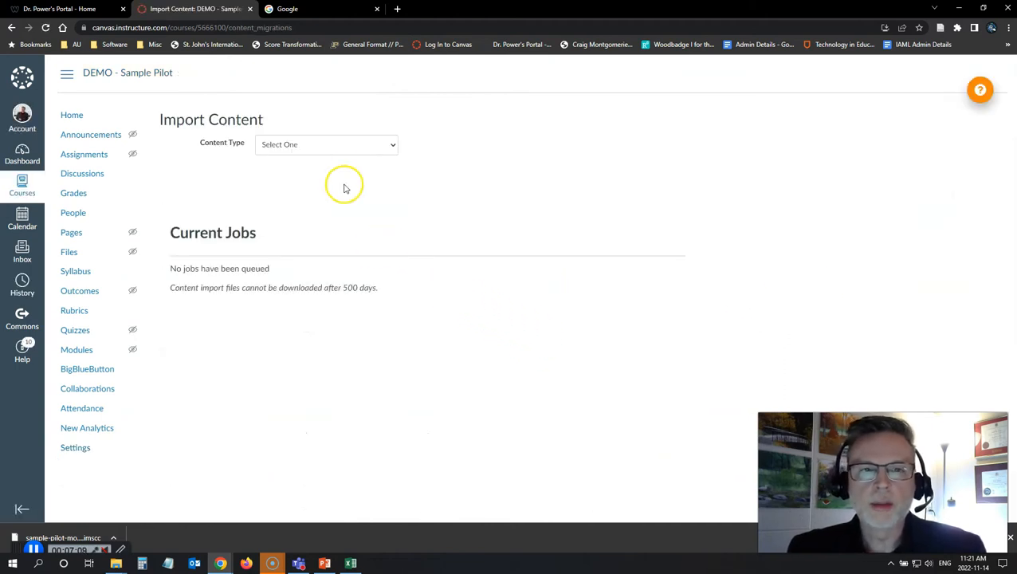
{"action": "left_click", "coordinate": [327, 144]}
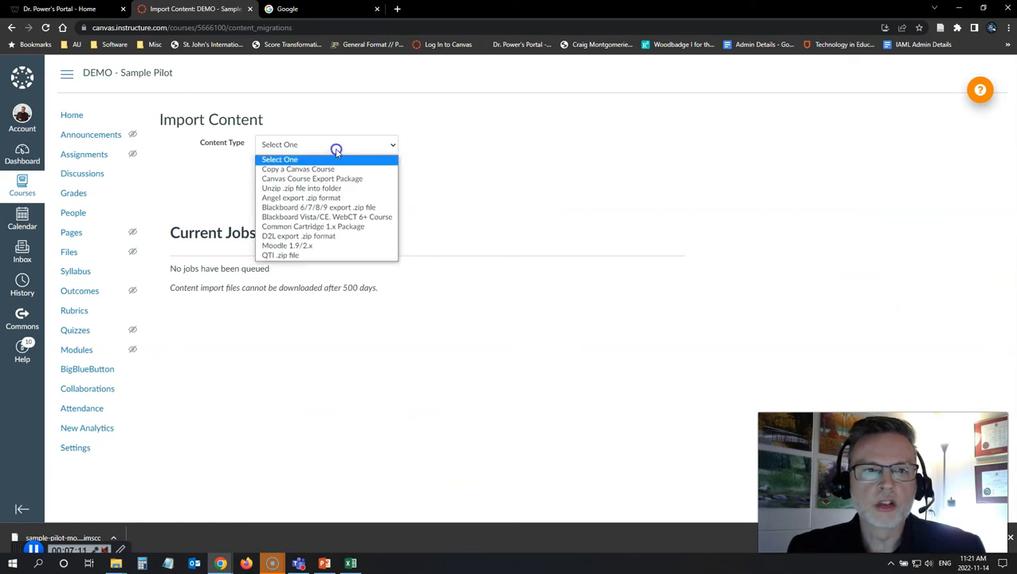
{"action": "mouse_move", "coordinate": [311, 156]}
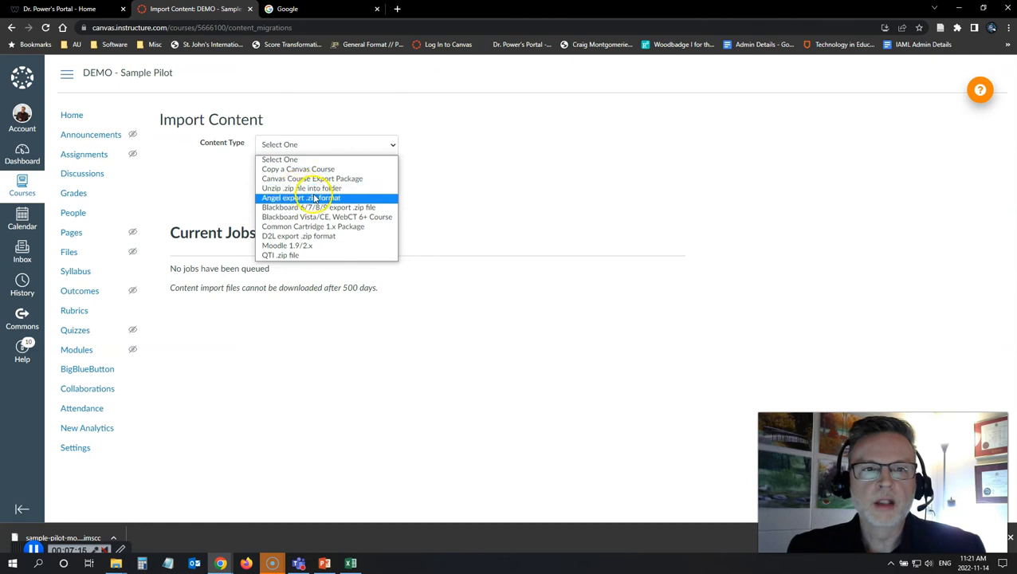
{"action": "mouse_move", "coordinate": [311, 179]}
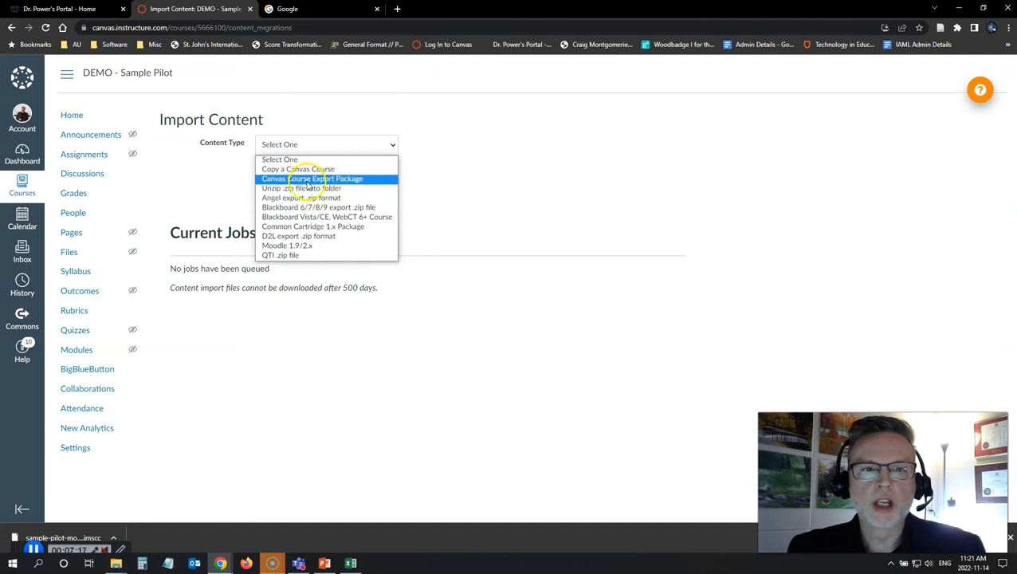
{"action": "left_click", "coordinate": [312, 178]}
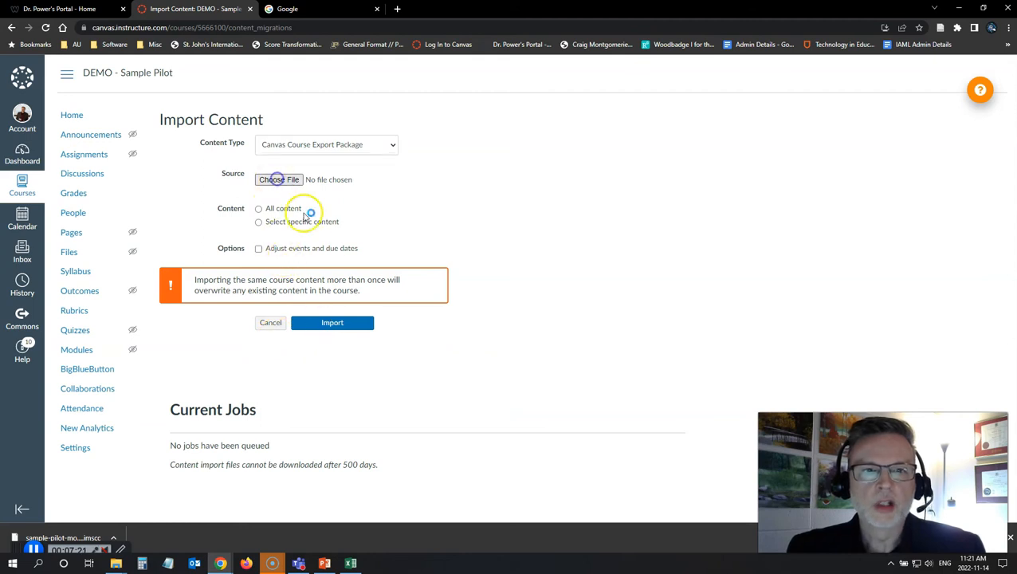
Choose today's downloaded package from Downloads, select All content, and start the import.
{"action": "left_click", "coordinate": [279, 179]}
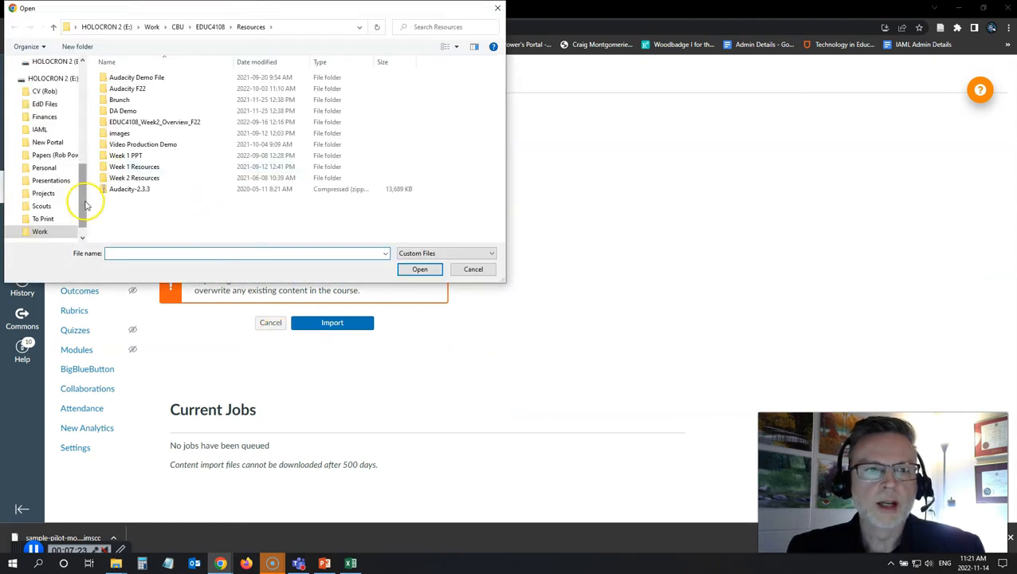
{"action": "scroll", "scroll_direction": "up", "scroll_amount": 3}
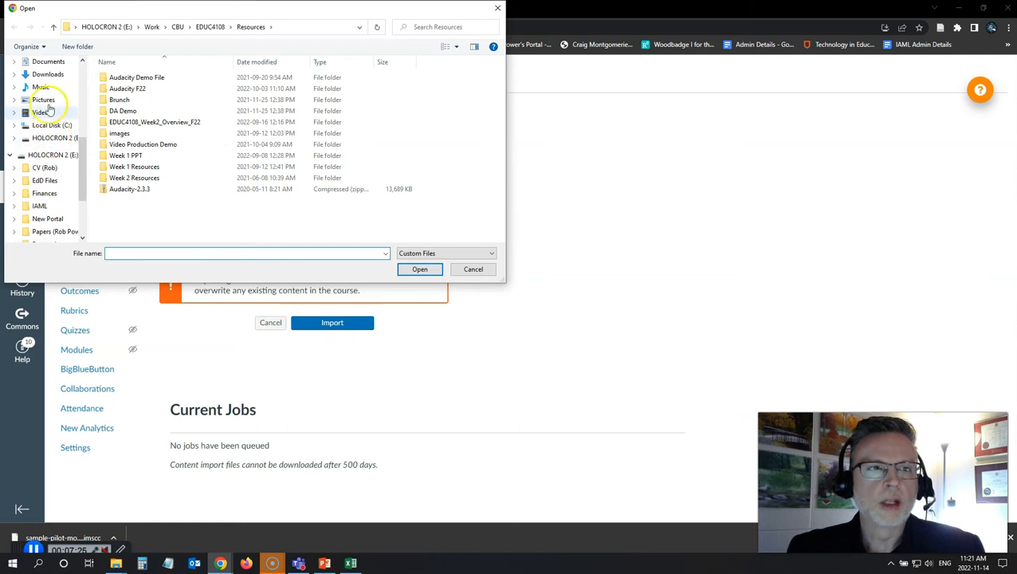
{"action": "left_click", "coordinate": [47, 74]}
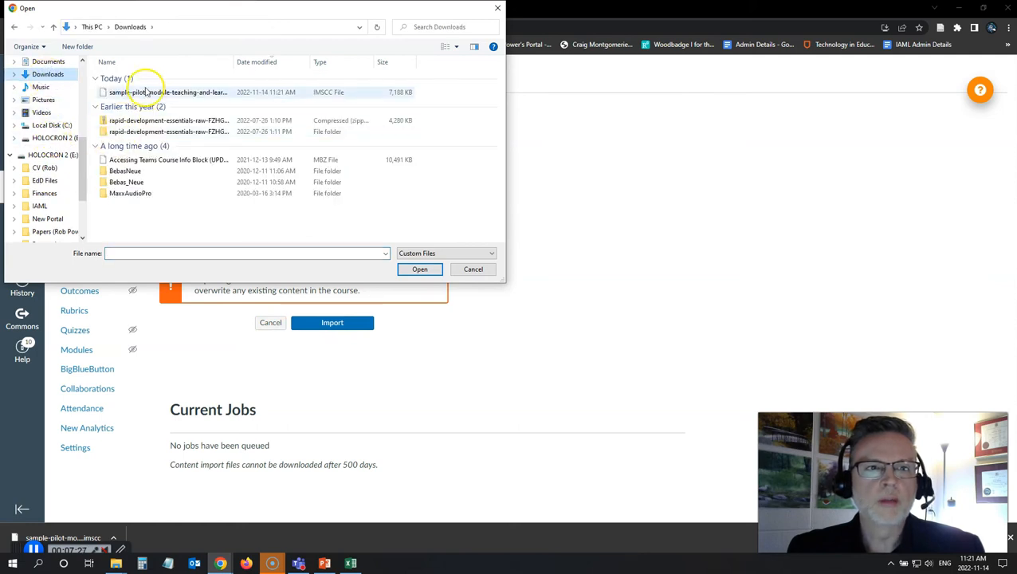
{"action": "left_click", "coordinate": [420, 268]}
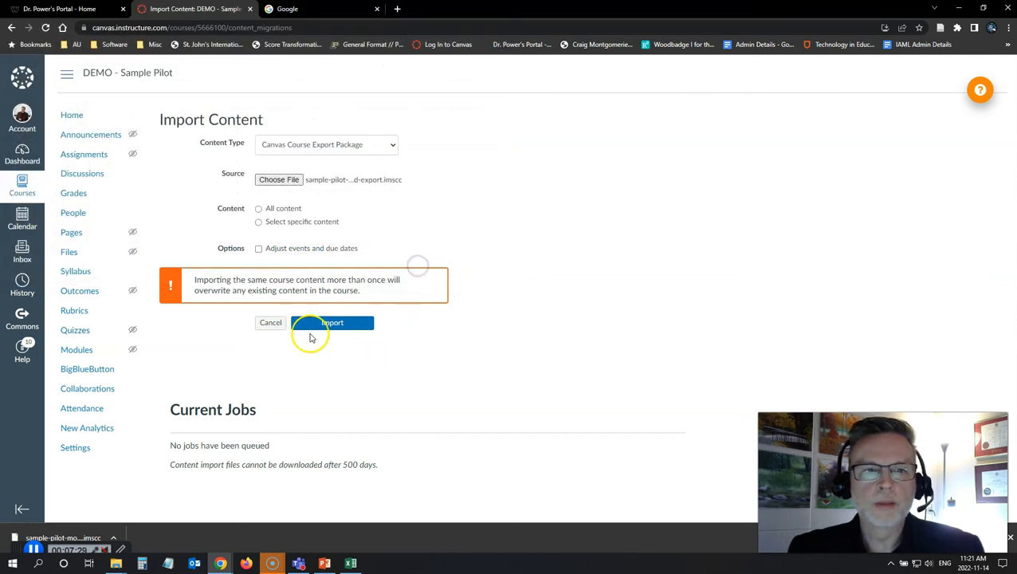
{"action": "left_click", "coordinate": [258, 208]}
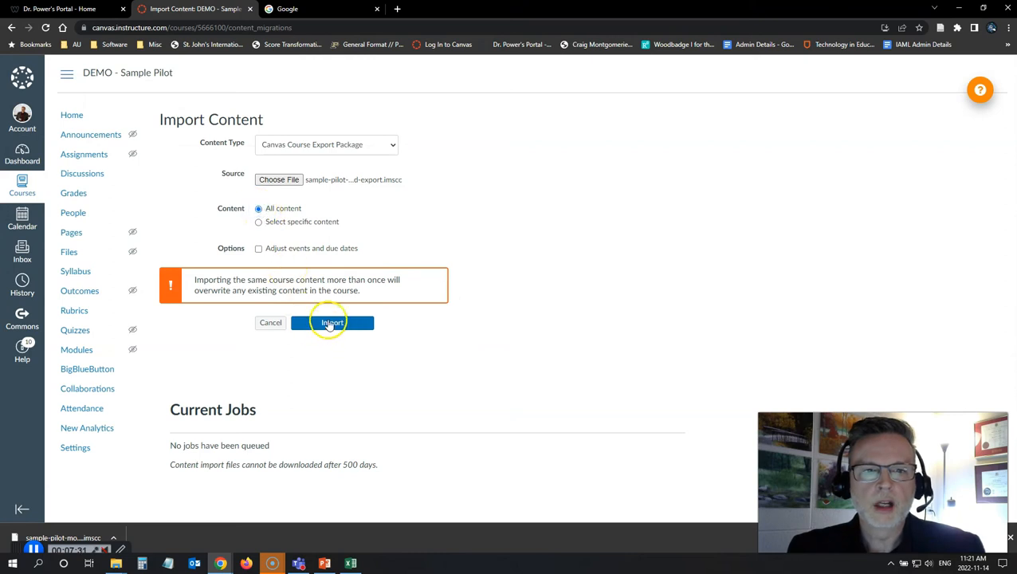
{"action": "left_click", "coordinate": [332, 323]}
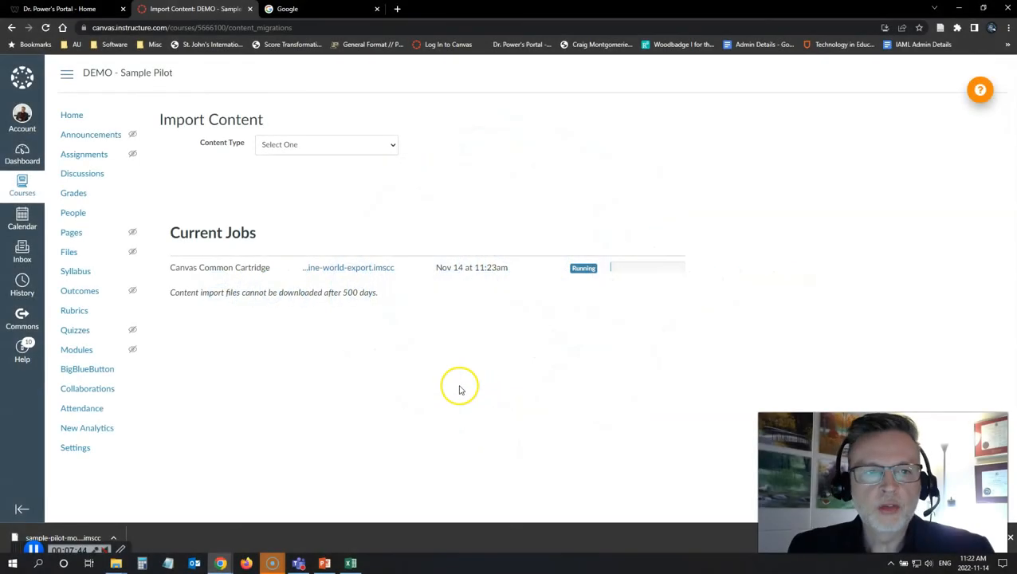
{"action": "mouse_move", "coordinate": [283, 527]}
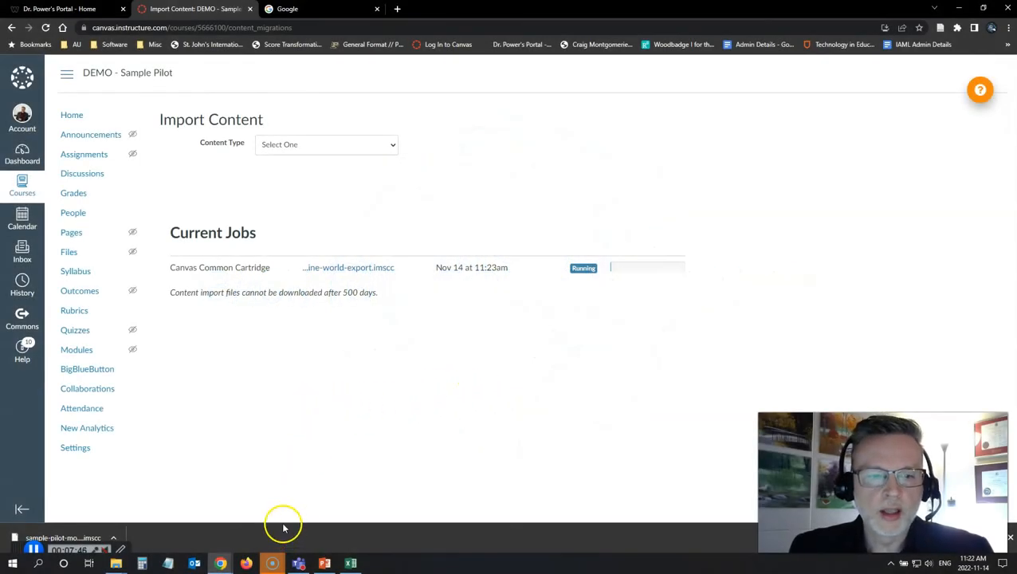
{"action": "mouse_move", "coordinate": [295, 486]}
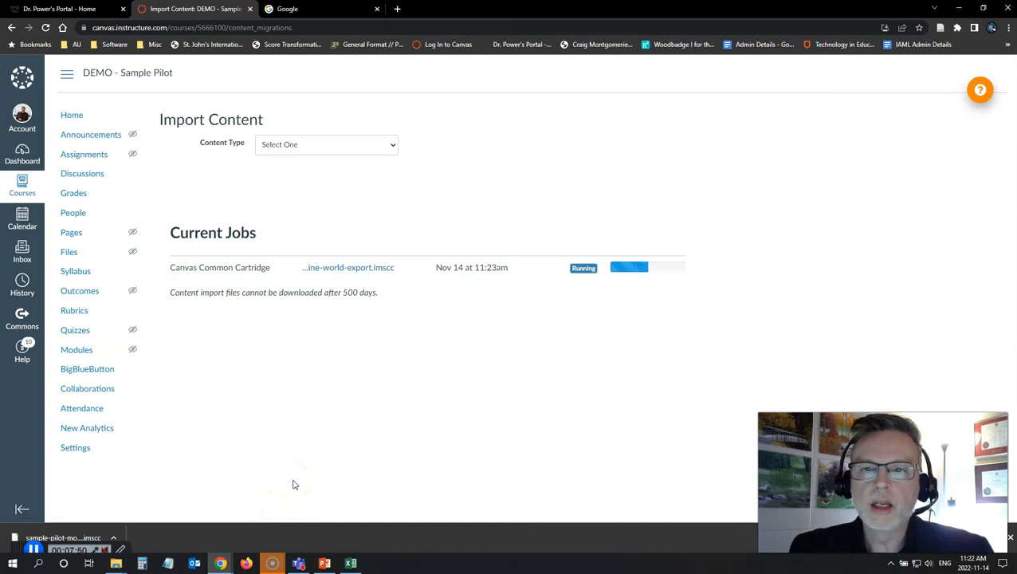
{"action": "mouse_move", "coordinate": [284, 467]}
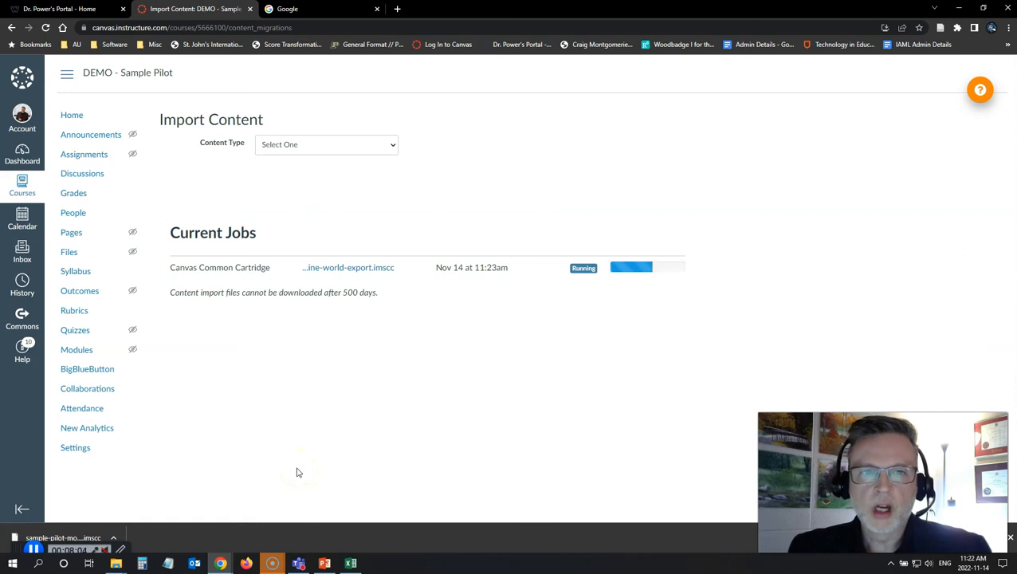
{"action": "mouse_move", "coordinate": [996, 556]}
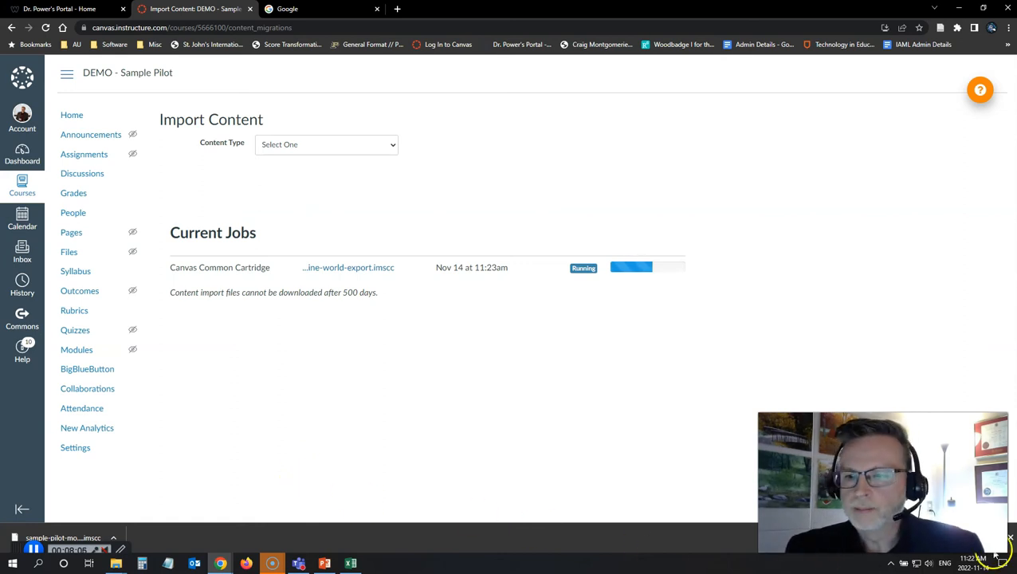
{"action": "mouse_move", "coordinate": [487, 389]}
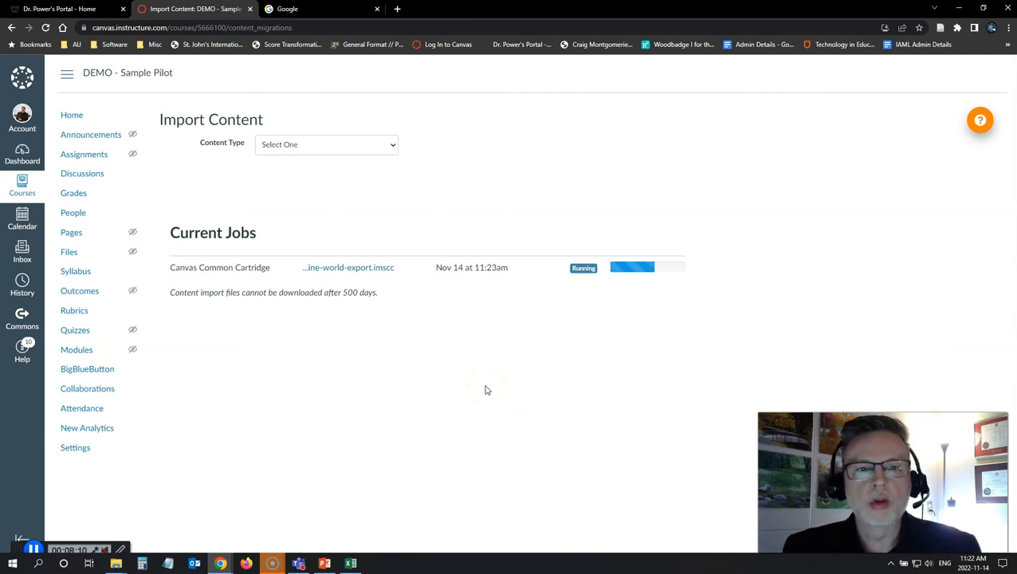
{"action": "mouse_move", "coordinate": [417, 534]}
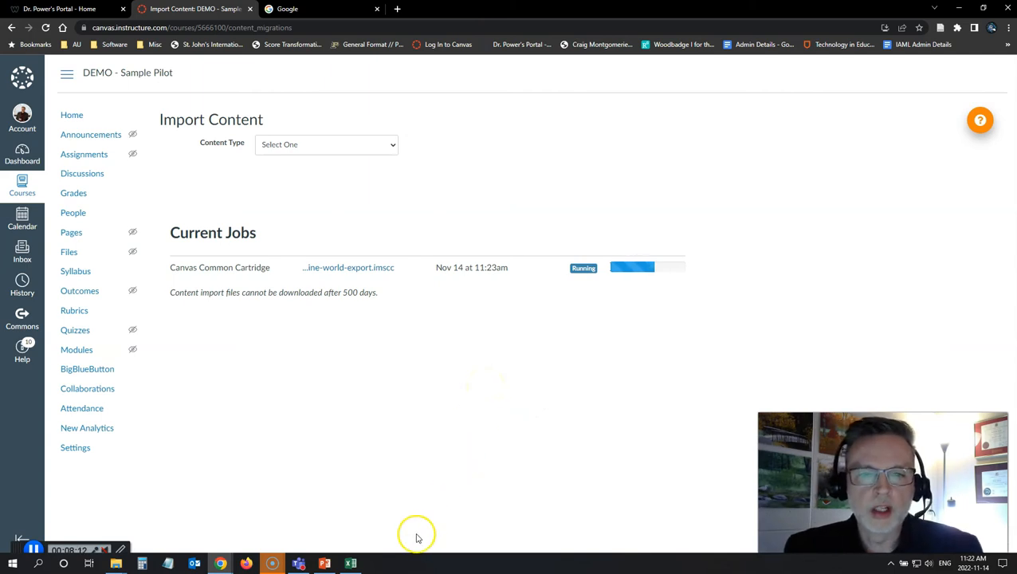
{"action": "left_click", "coordinate": [349, 563]}
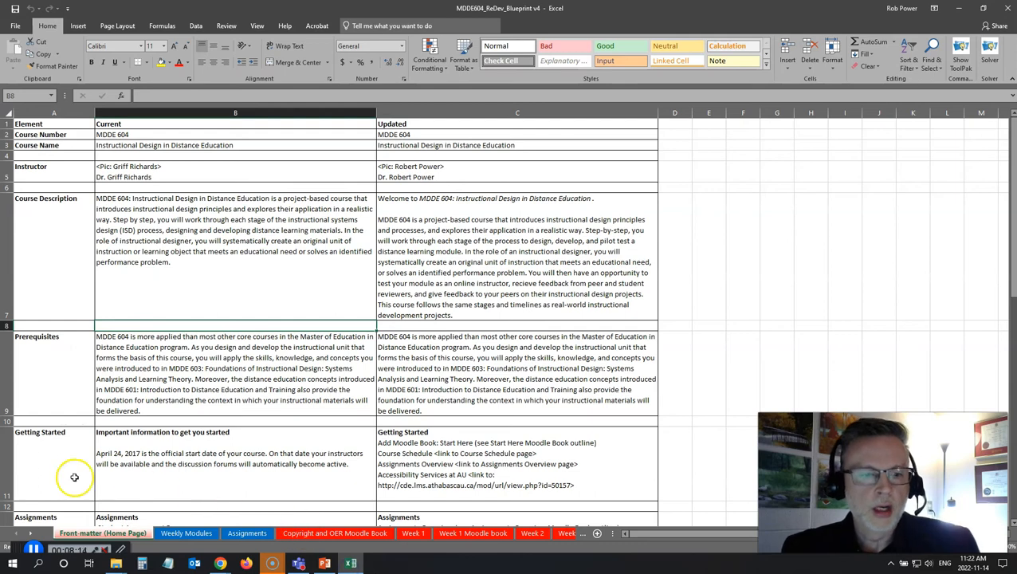
In the MDDE604_ReDev_Blueprint v4 workbook, scroll Front-matter and open the Week 1 Moodle book sheet.
{"action": "scroll", "scroll_direction": "down", "scroll_amount": 3}
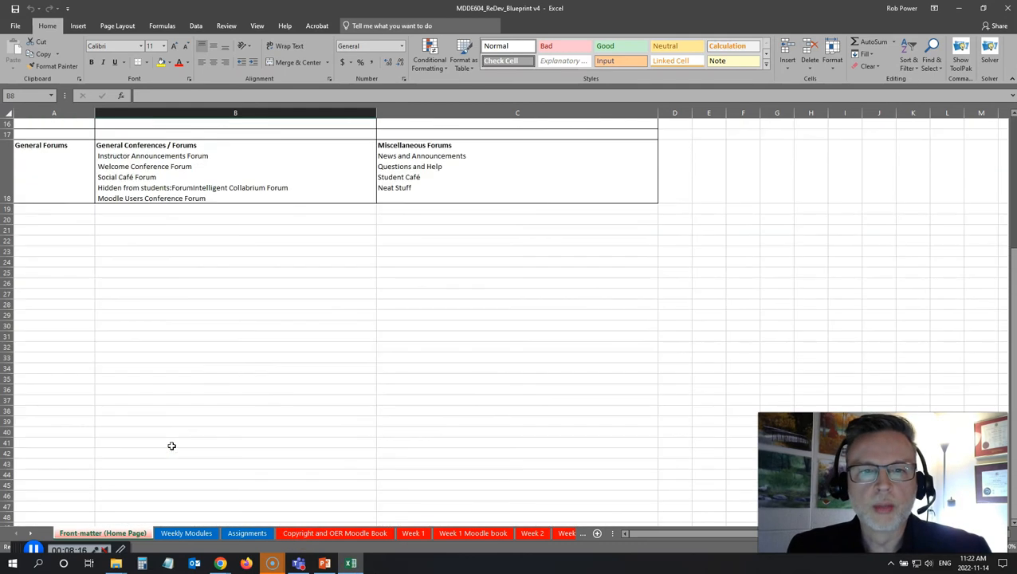
{"action": "scroll", "scroll_direction": "up", "scroll_amount": 3}
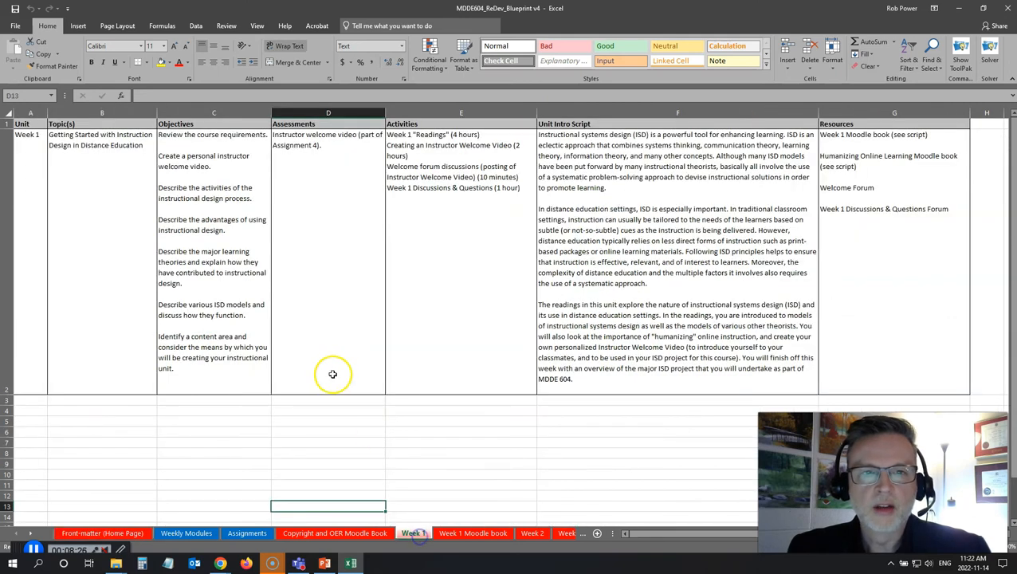
{"action": "left_click", "coordinate": [473, 533]}
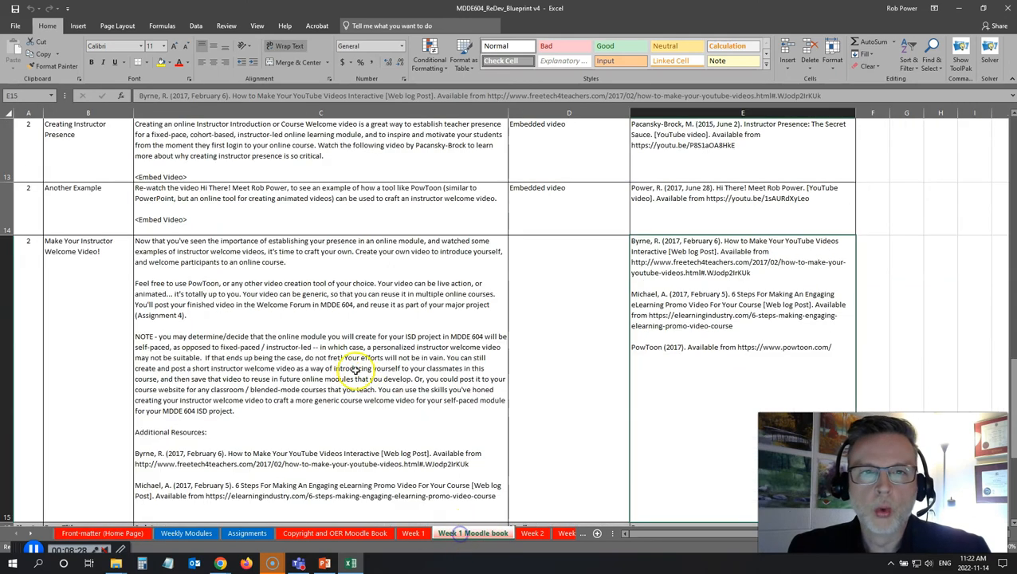
{"action": "scroll", "scroll_direction": "up", "scroll_amount": 3}
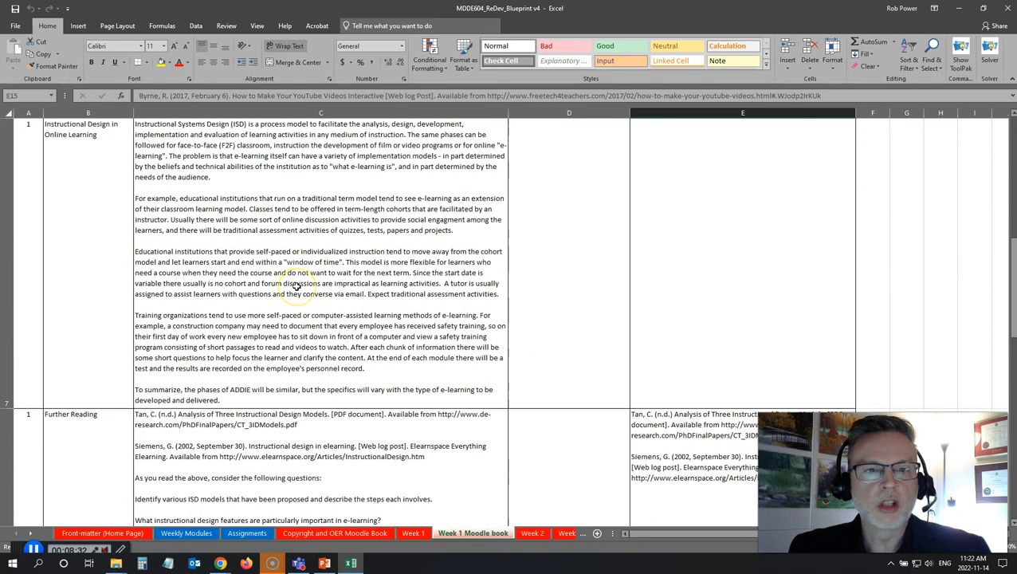
{"action": "scroll", "scroll_direction": "up", "scroll_amount": 3}
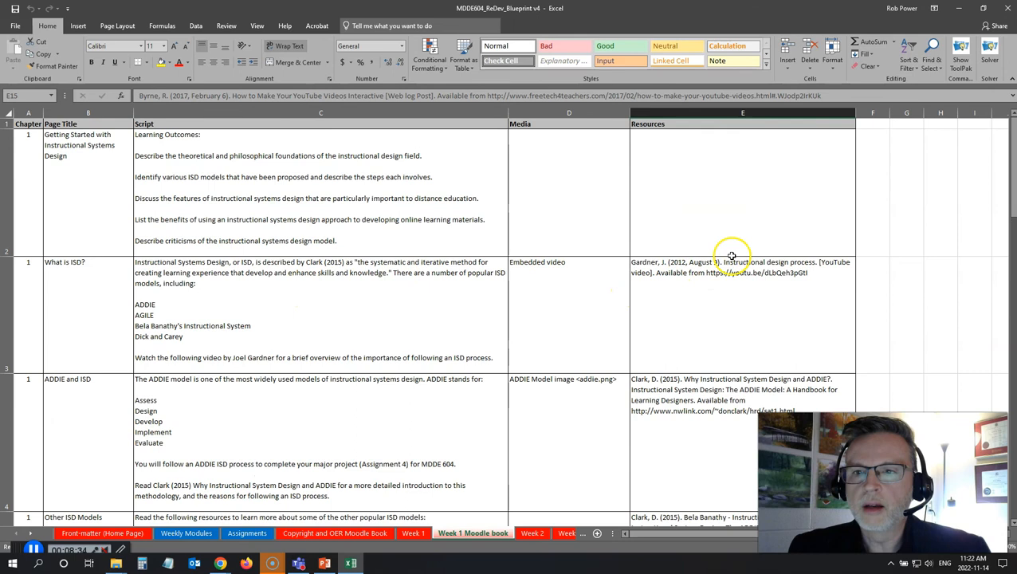
{"action": "mouse_move", "coordinate": [696, 271]}
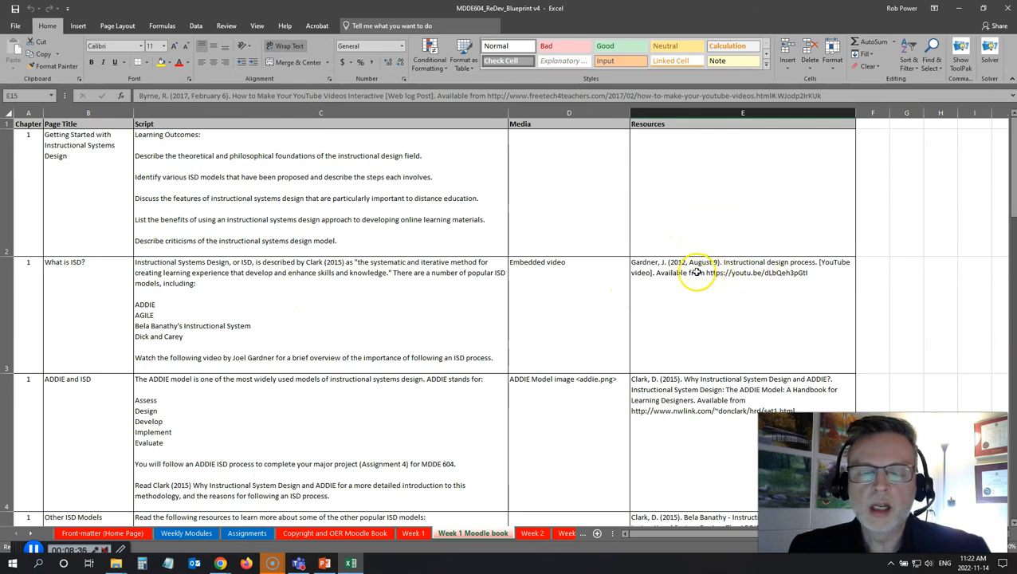
{"action": "mouse_move", "coordinate": [395, 328]}
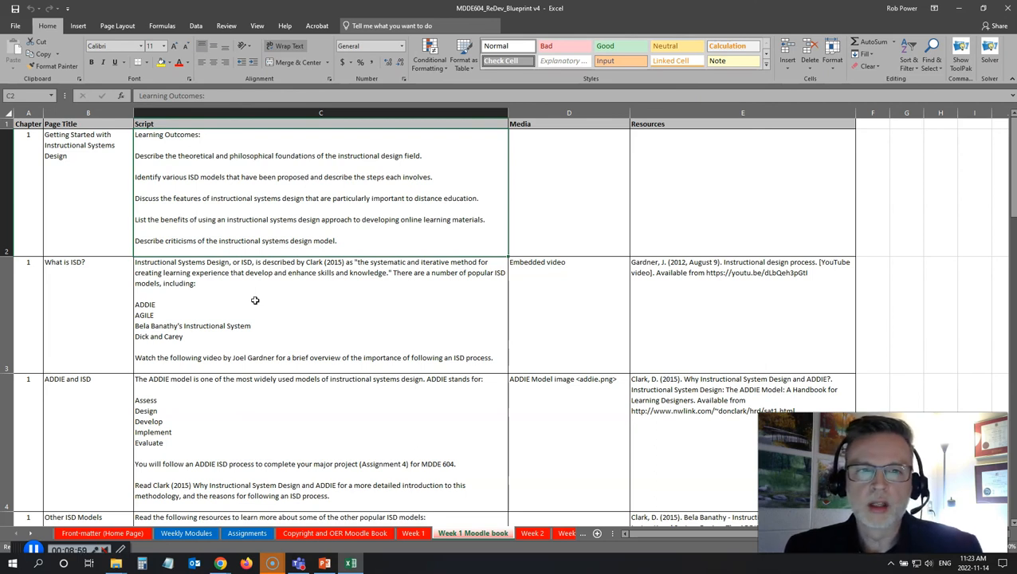
{"action": "mouse_move", "coordinate": [265, 310]}
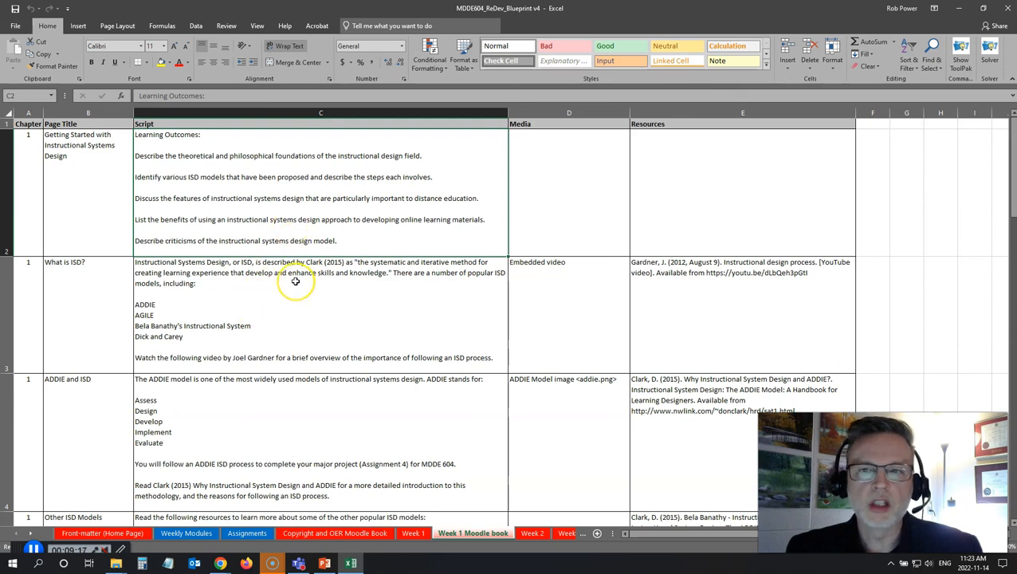
{"action": "mouse_move", "coordinate": [299, 284]}
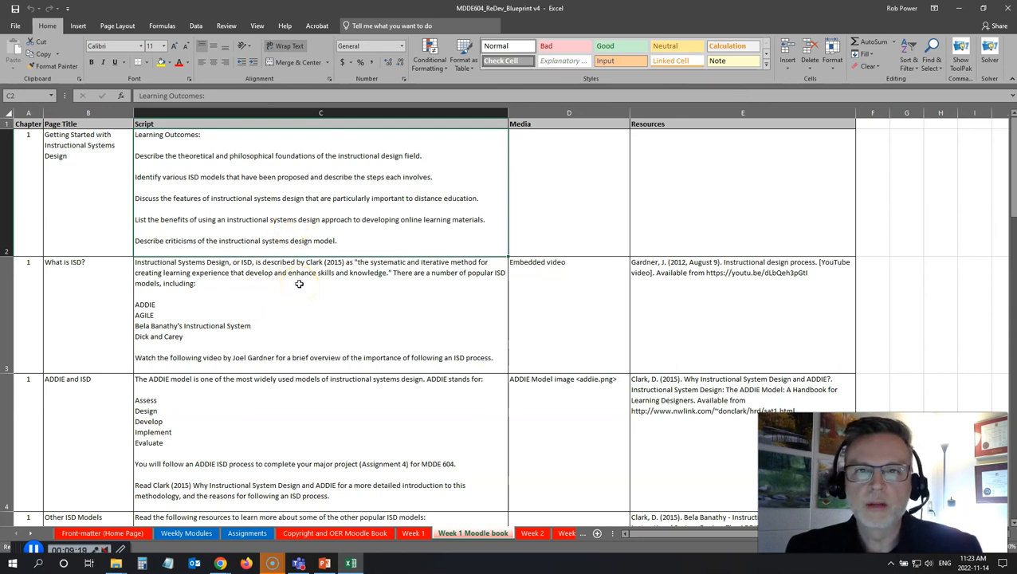